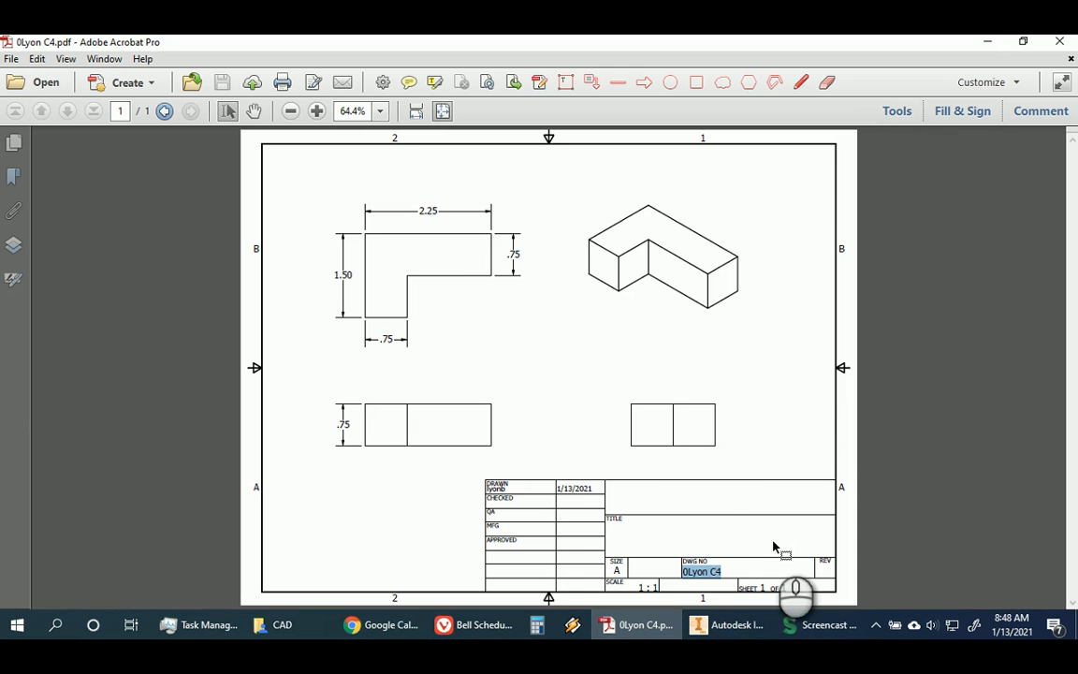
mouse_move(520, 302)
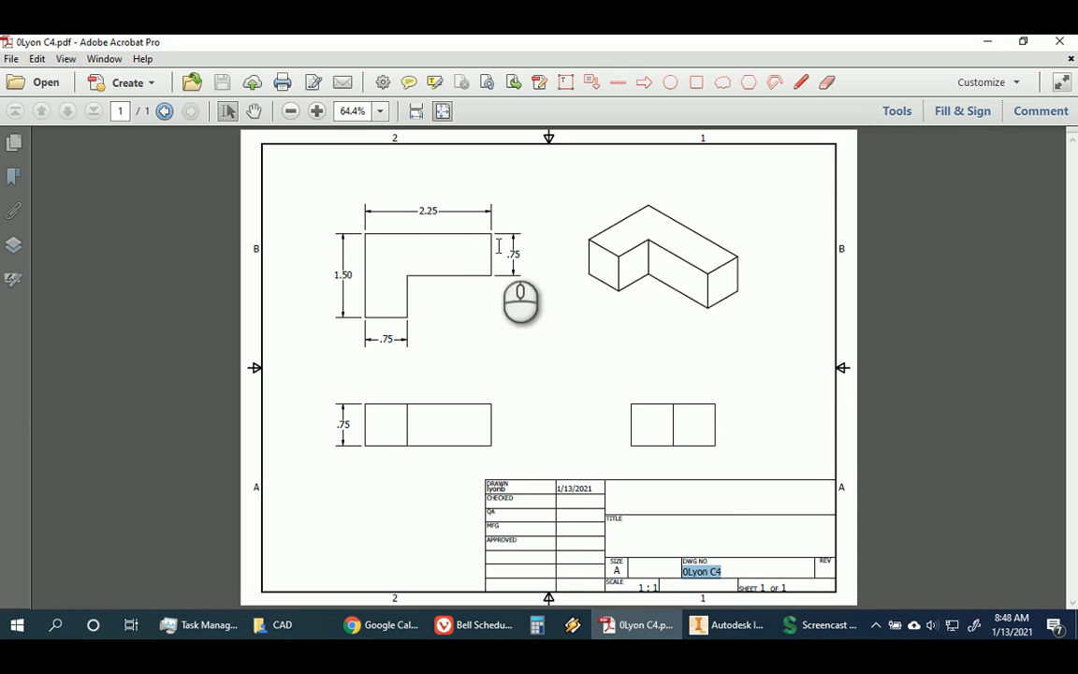
mouse_move(498, 300)
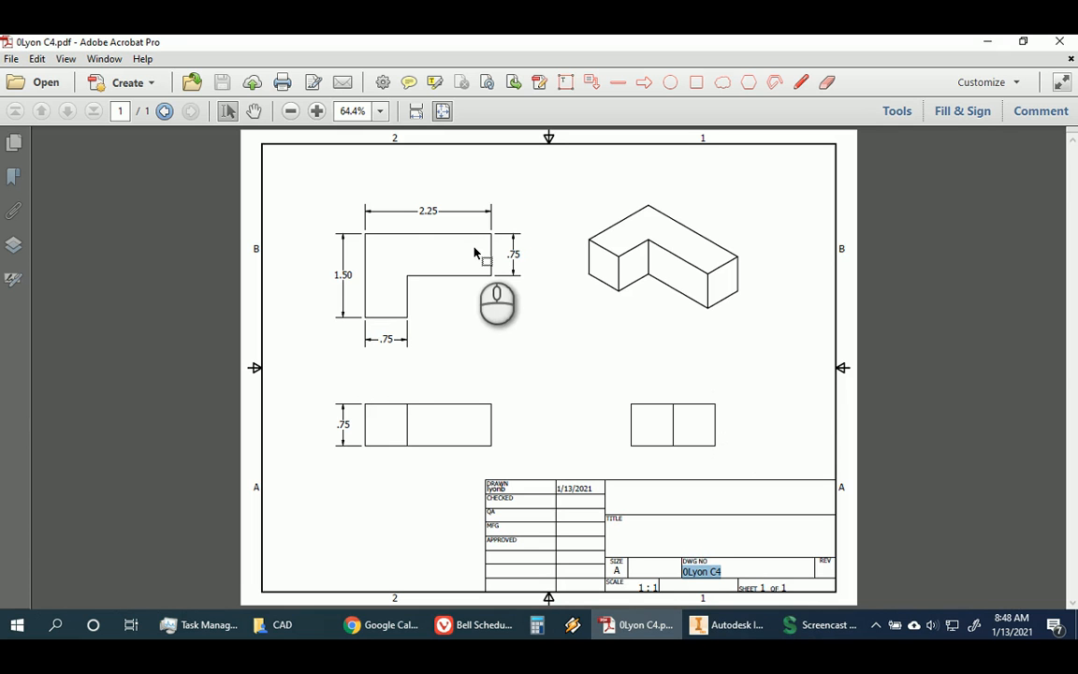
mouse_move(460, 247)
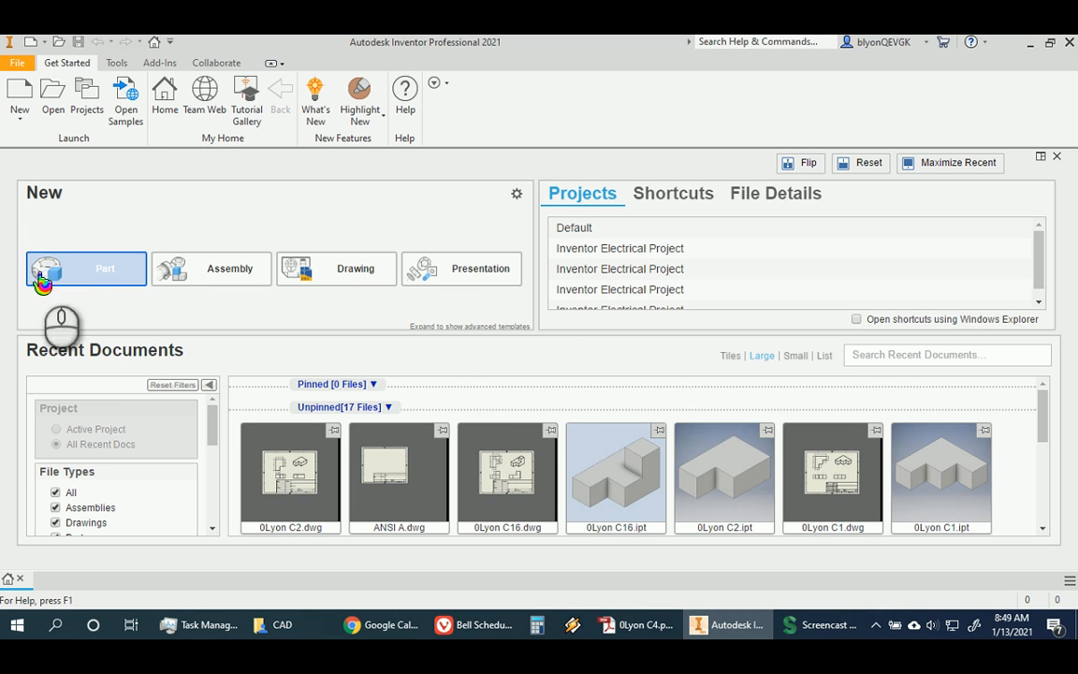
Step: Create a new empty Part1 document from the home screen's New > Part command
click(87, 269)
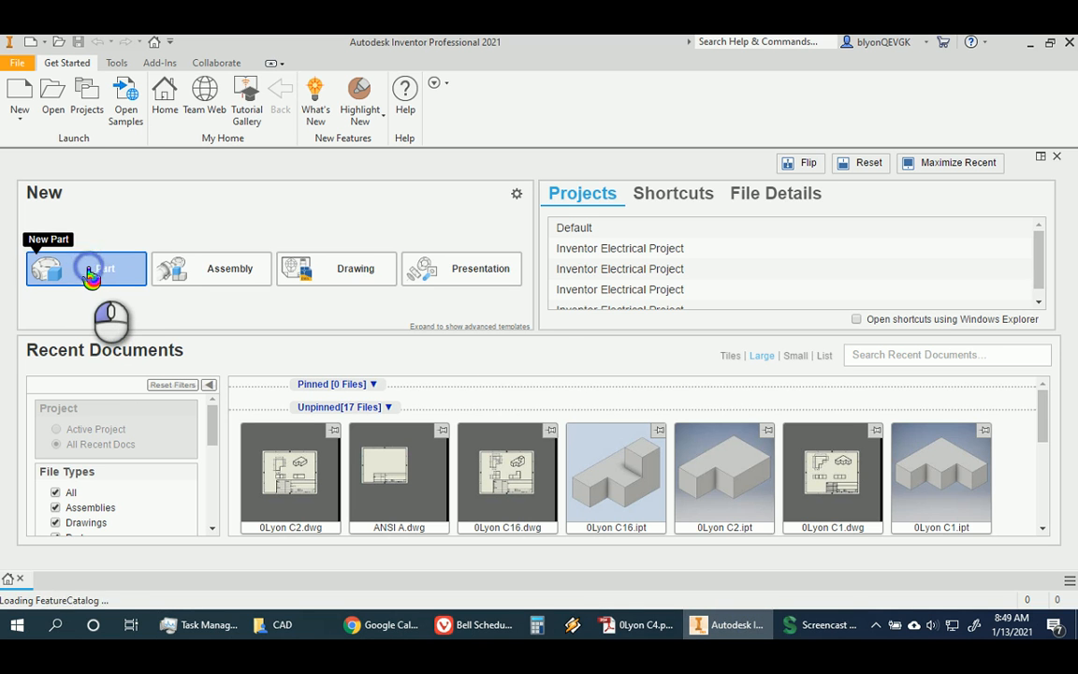
click(86, 269)
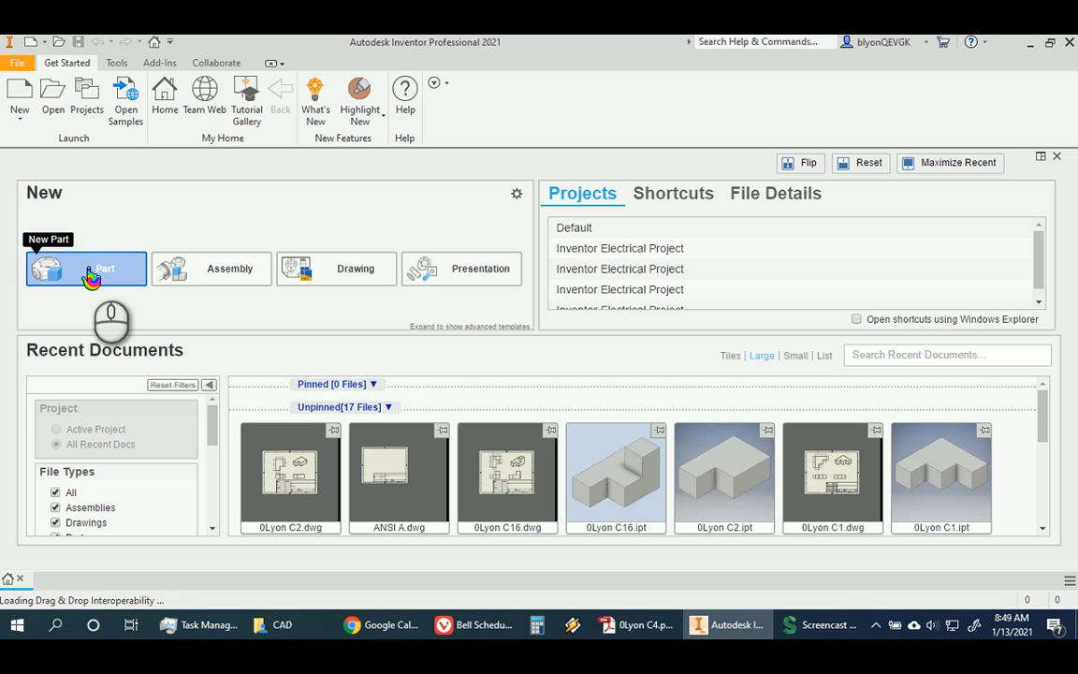
click(86, 269)
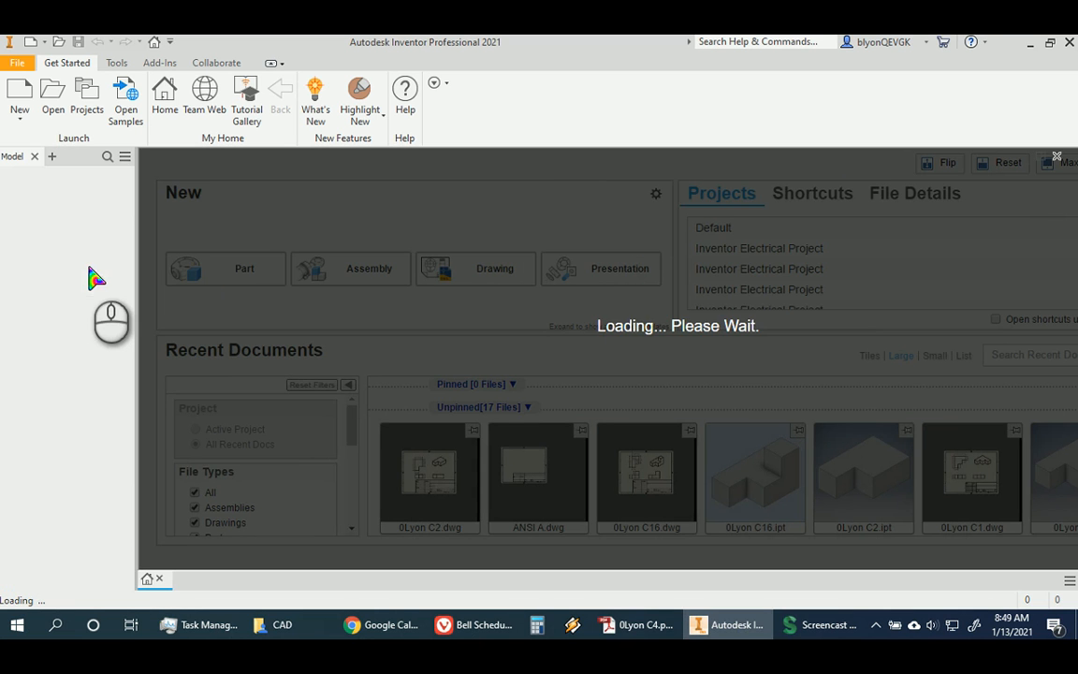
click(244, 268)
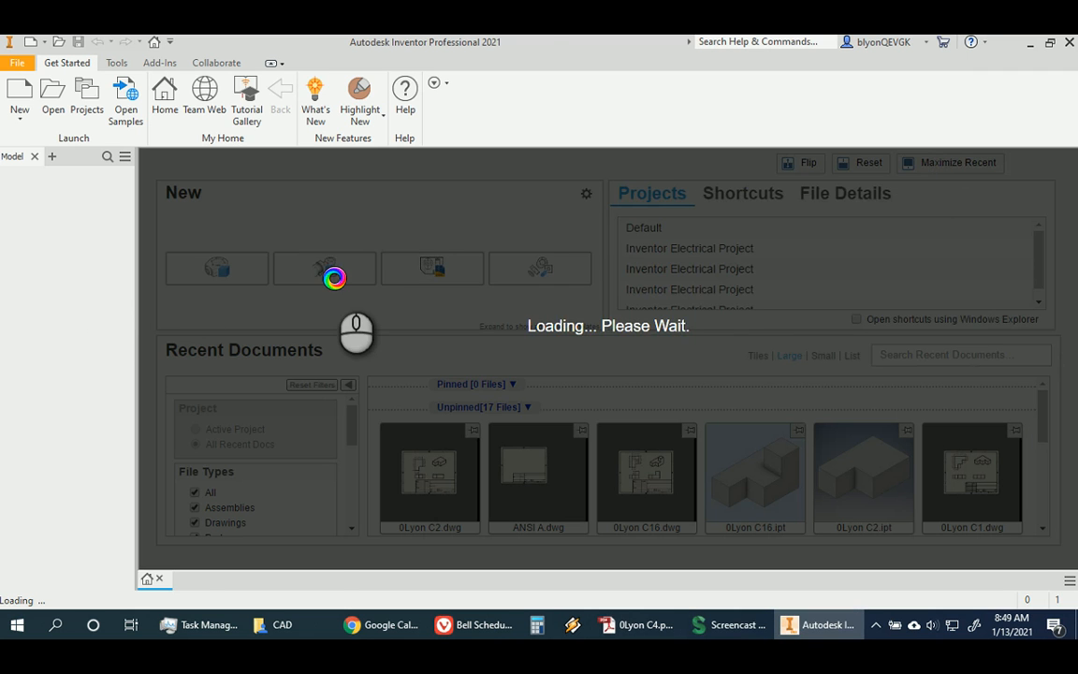
click(217, 267)
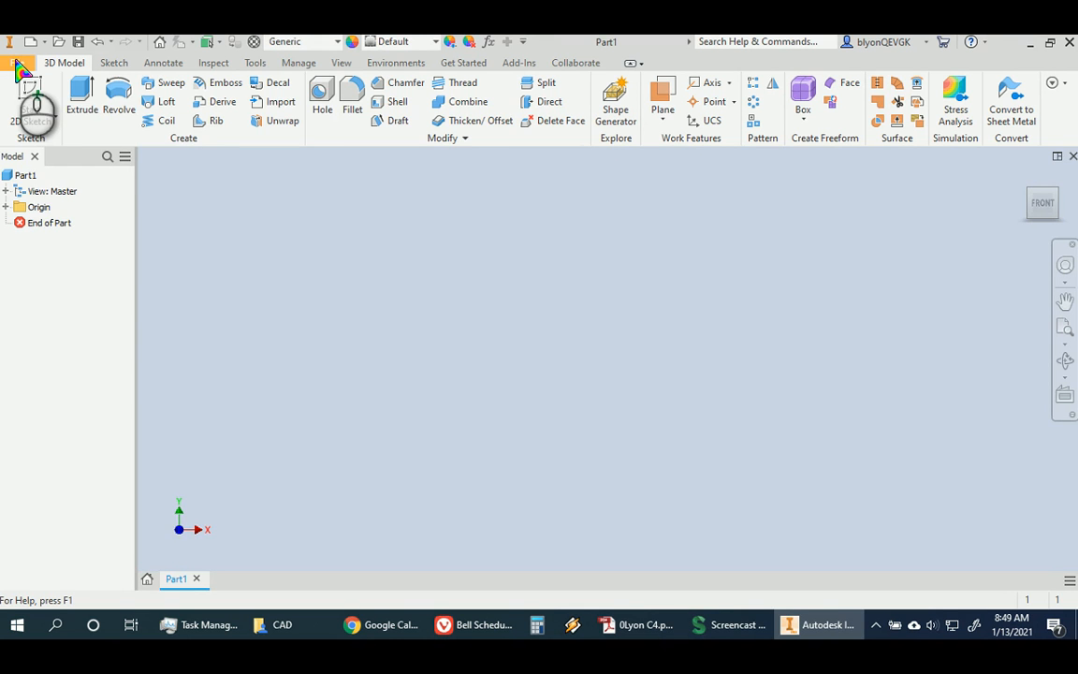
Step: Save the new part through File > Save As as an .ipt in the CAD folder
click(16, 63)
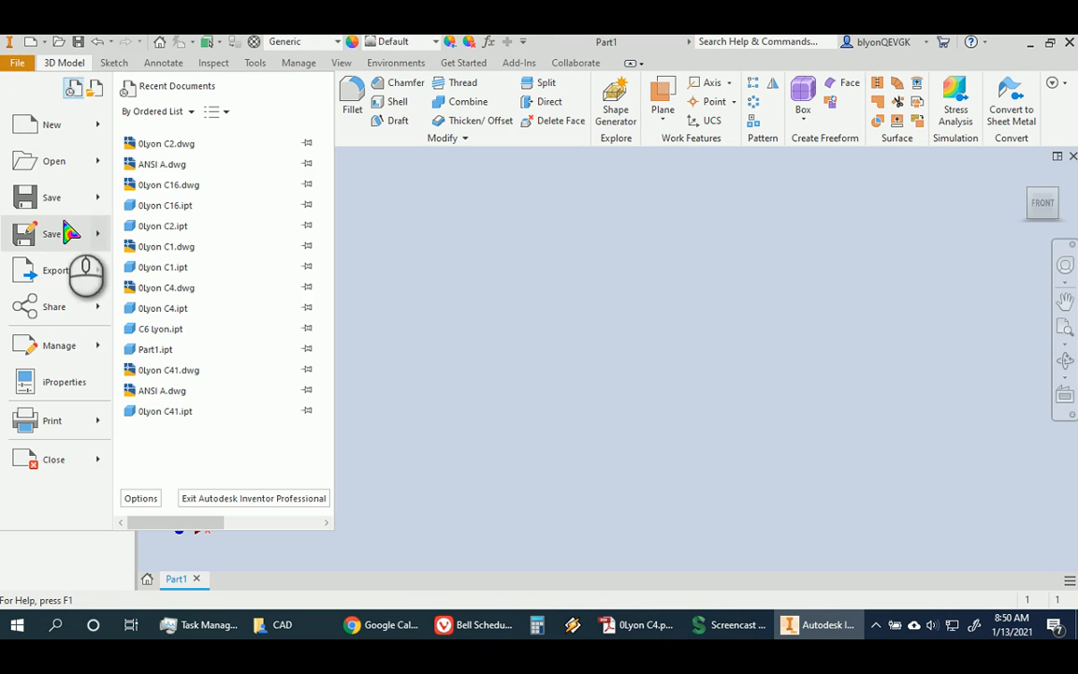
click(52, 232)
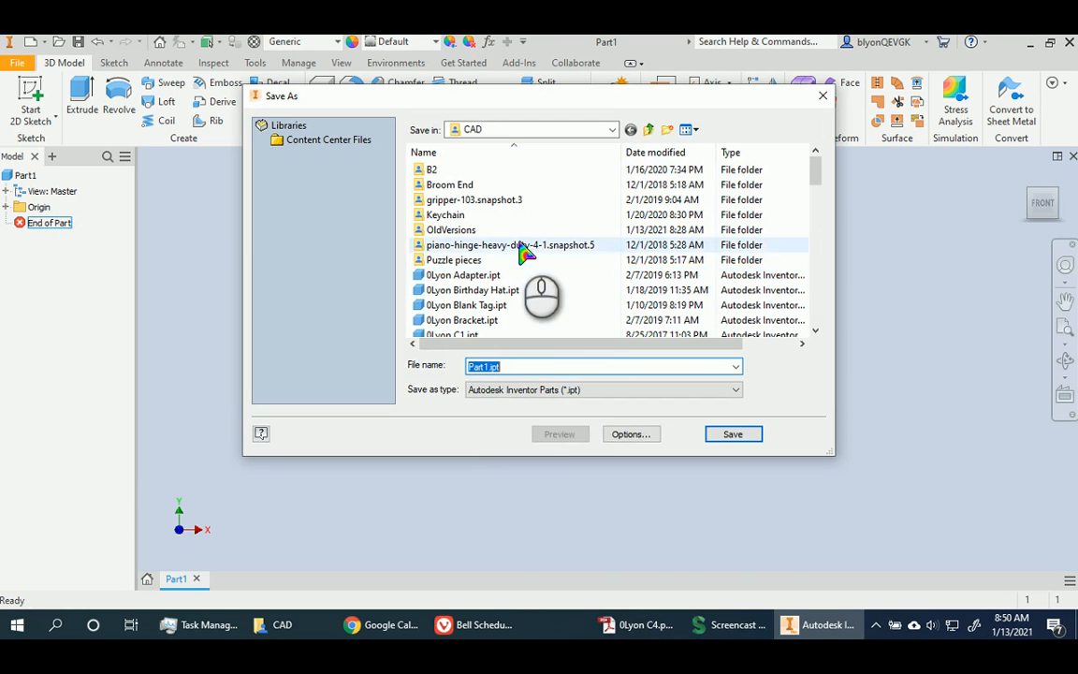
text(0L)
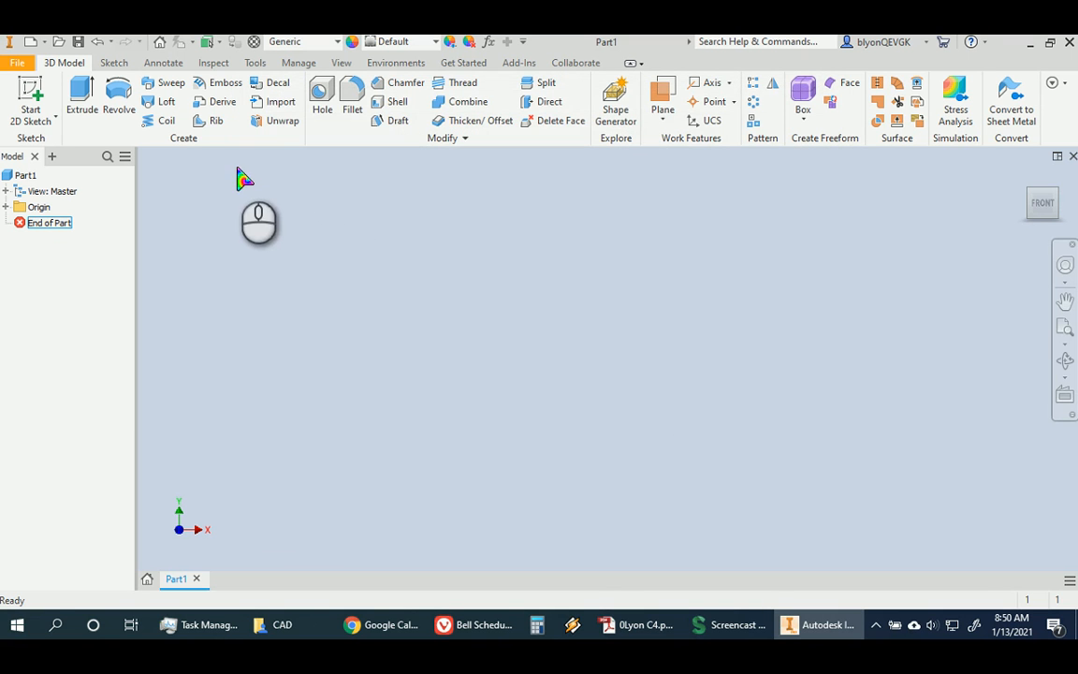
mouse_move(30, 94)
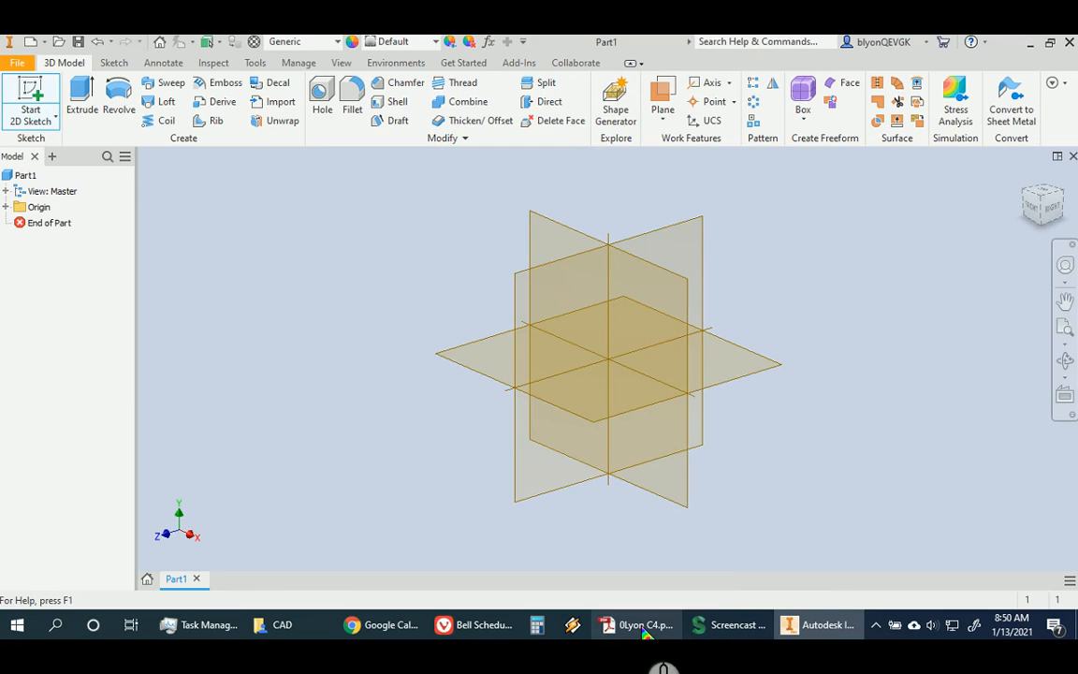
Step: Check the reference PDF, then start Sketch1 on an origin plane
click(637, 625)
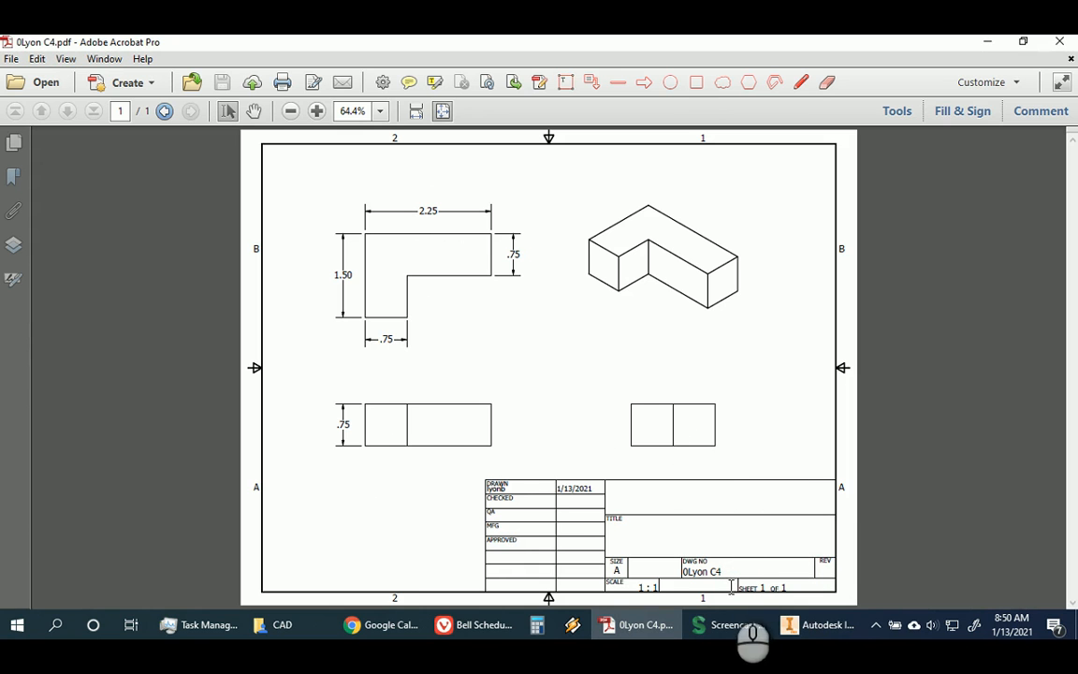
click(788, 625)
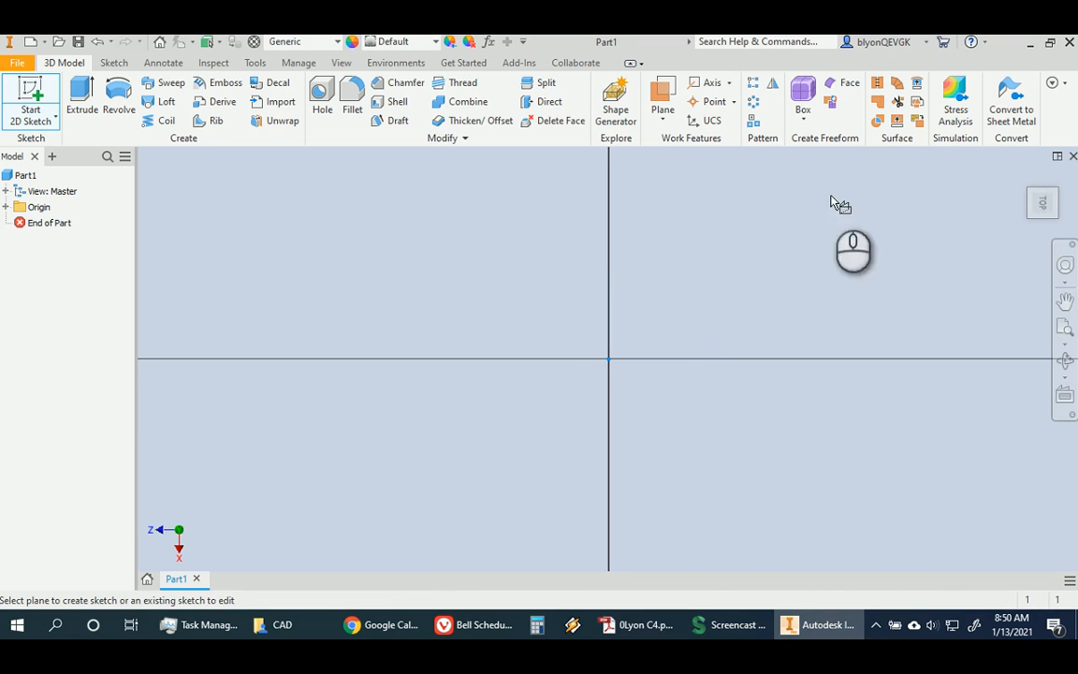
click(1041, 202)
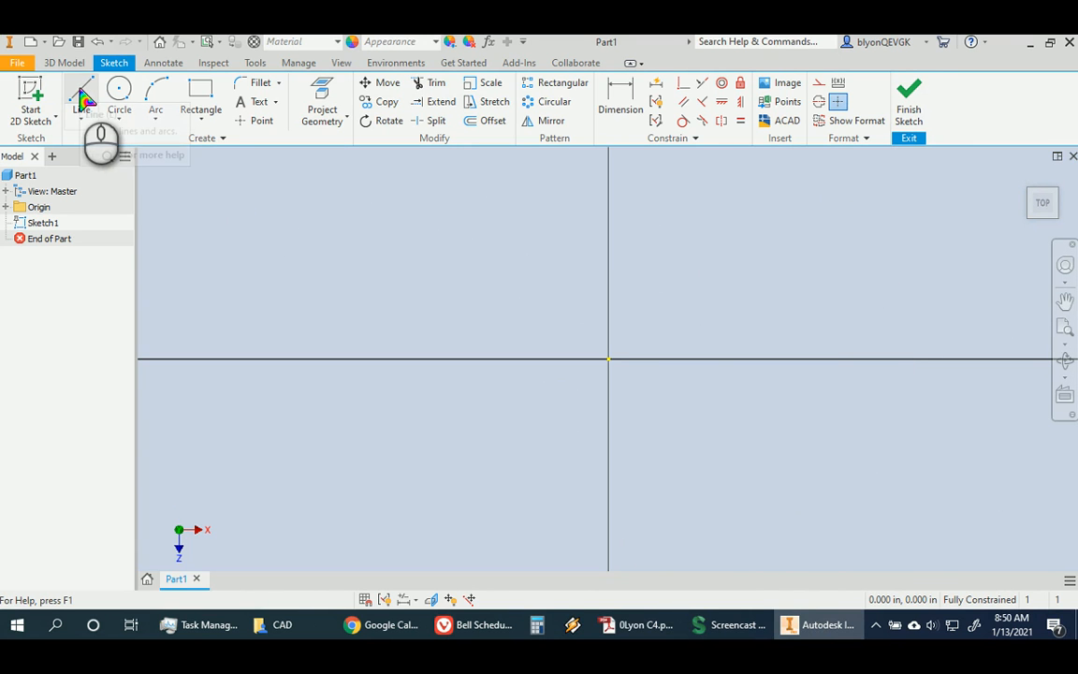
Step: Draw the first rough lines of the L profile from the sketch origin with the Line tool
click(80, 94)
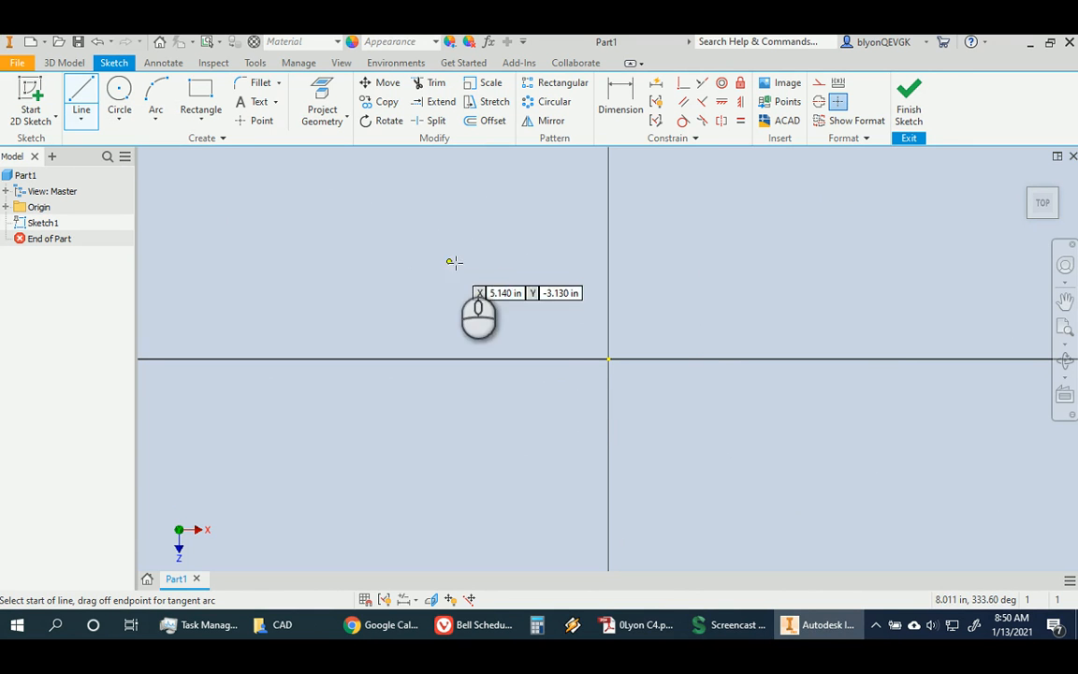
mouse_move(608, 358)
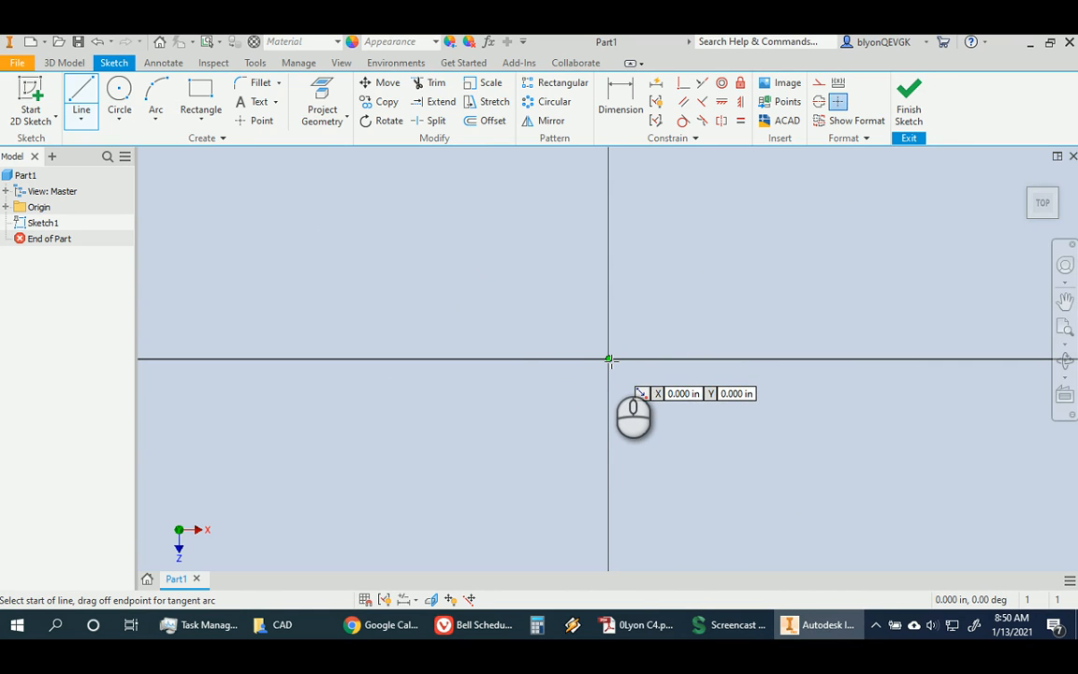
drag(609, 359, 820, 253)
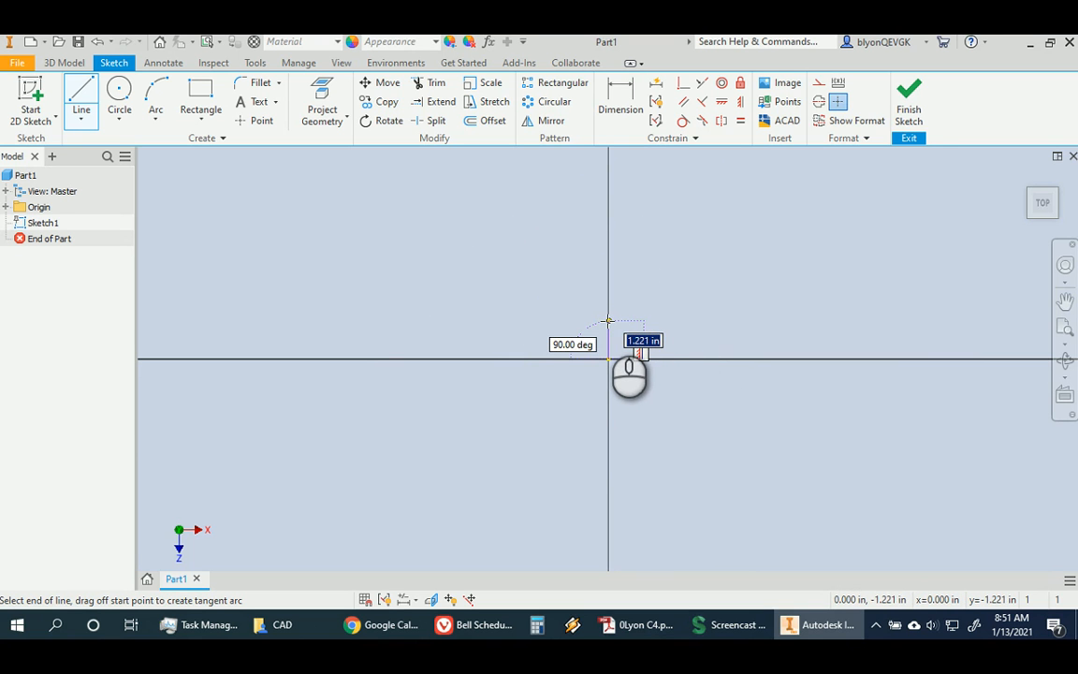
mouse_move(629, 365)
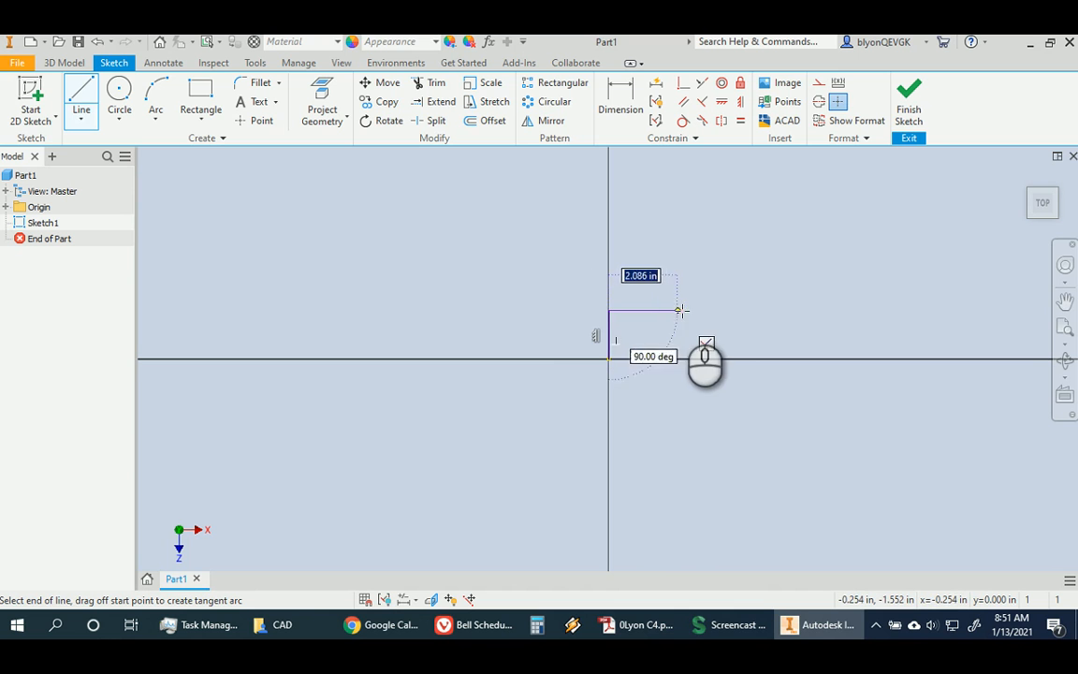
mouse_move(664, 363)
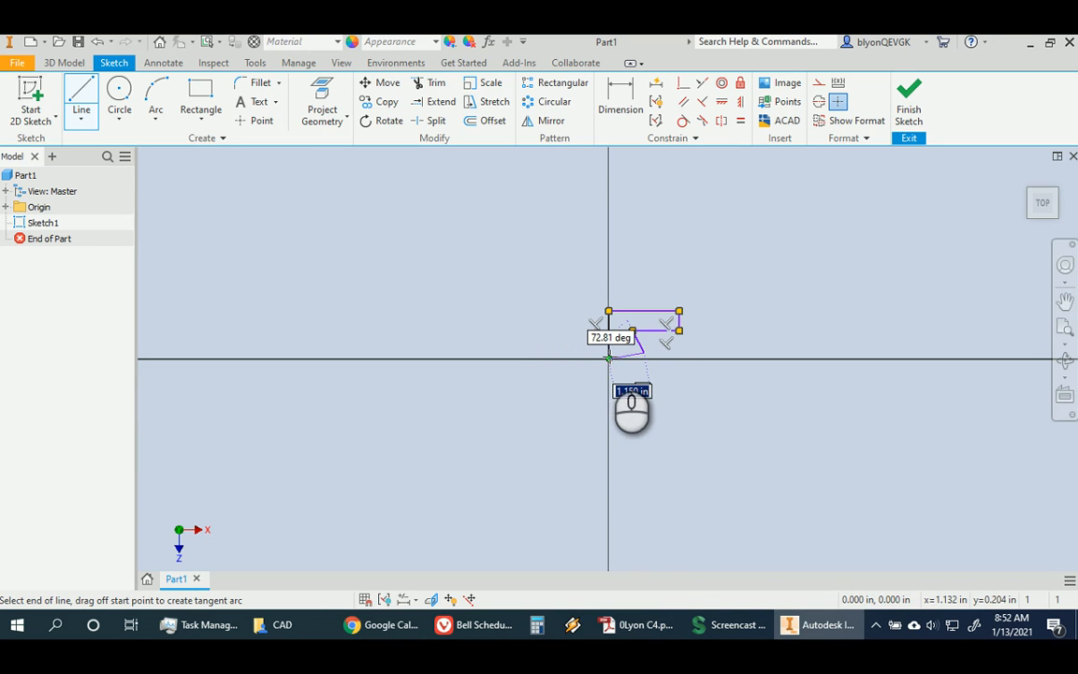
click(633, 360)
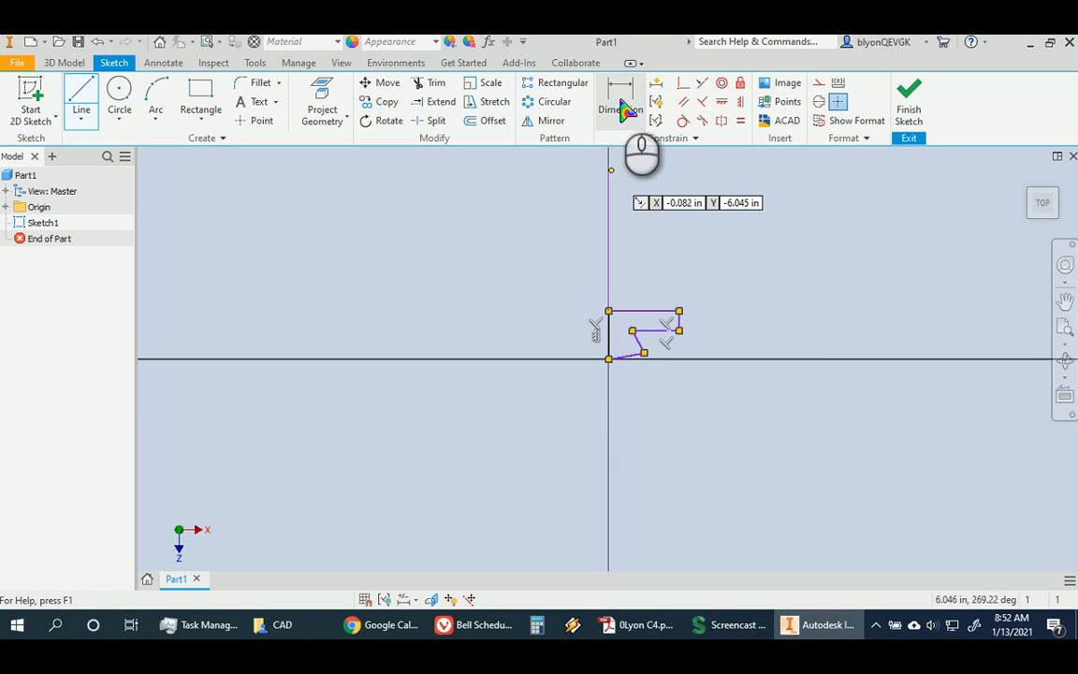
mouse_move(614, 107)
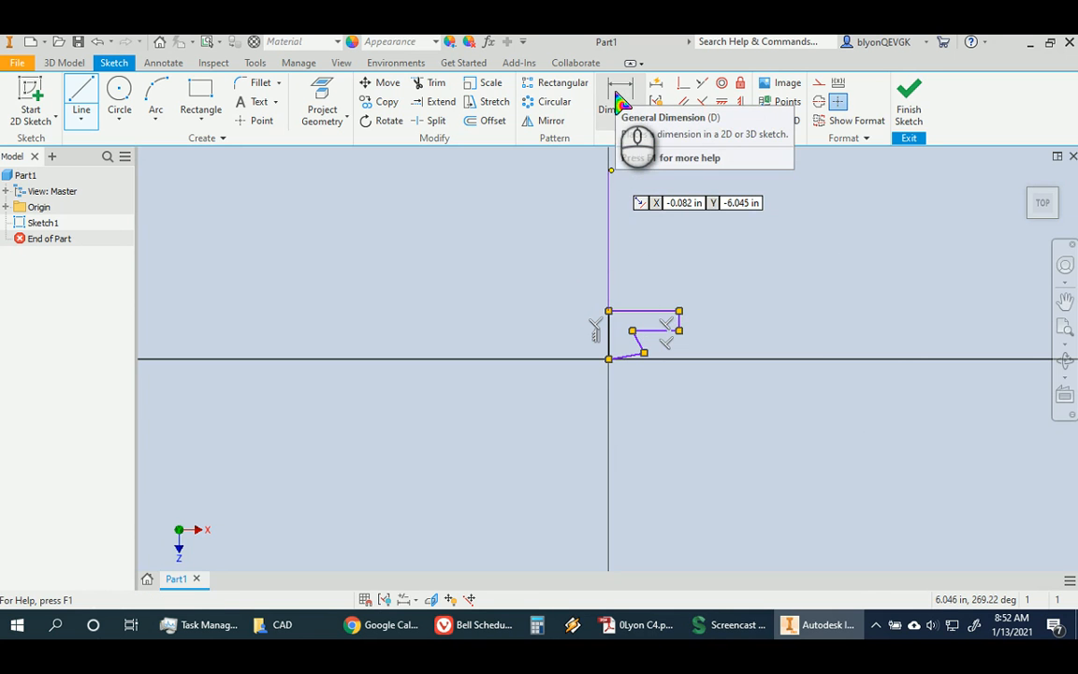
Step: Dimension the L profile 1.500 tall and 2.250 wide across the top edge
click(622, 101)
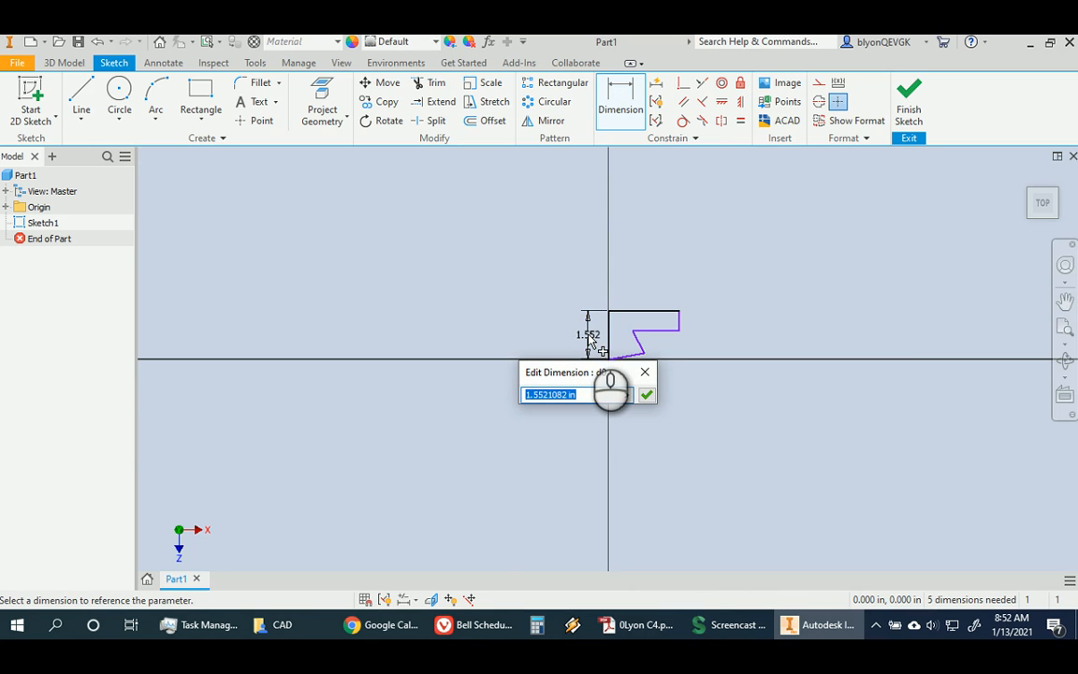
text(1.5)
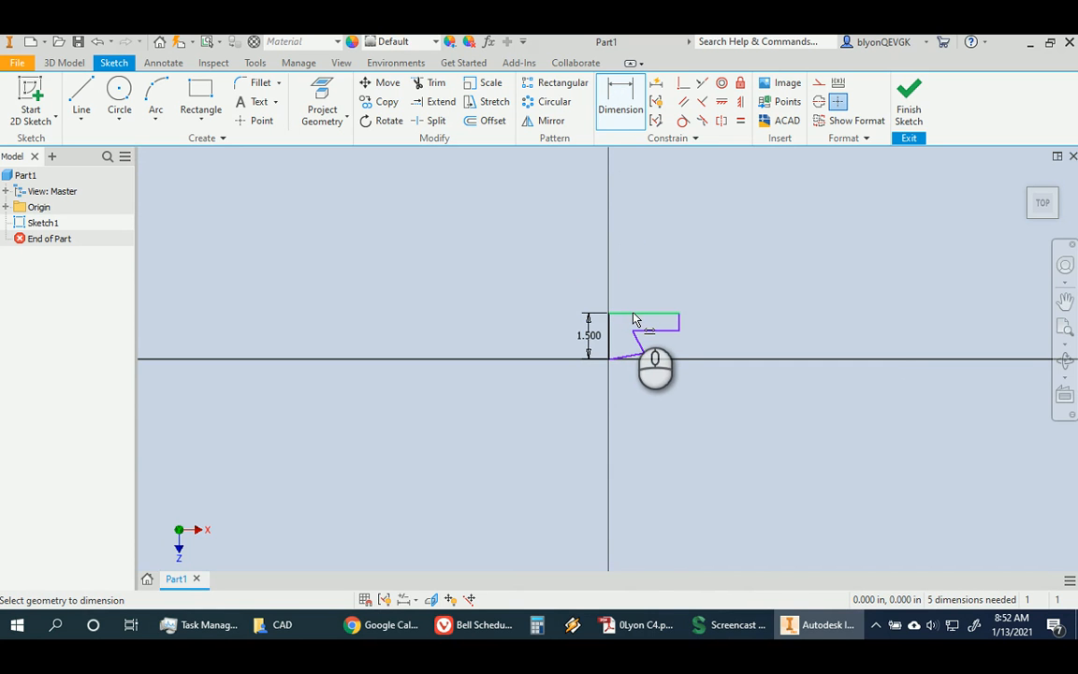
click(640, 318)
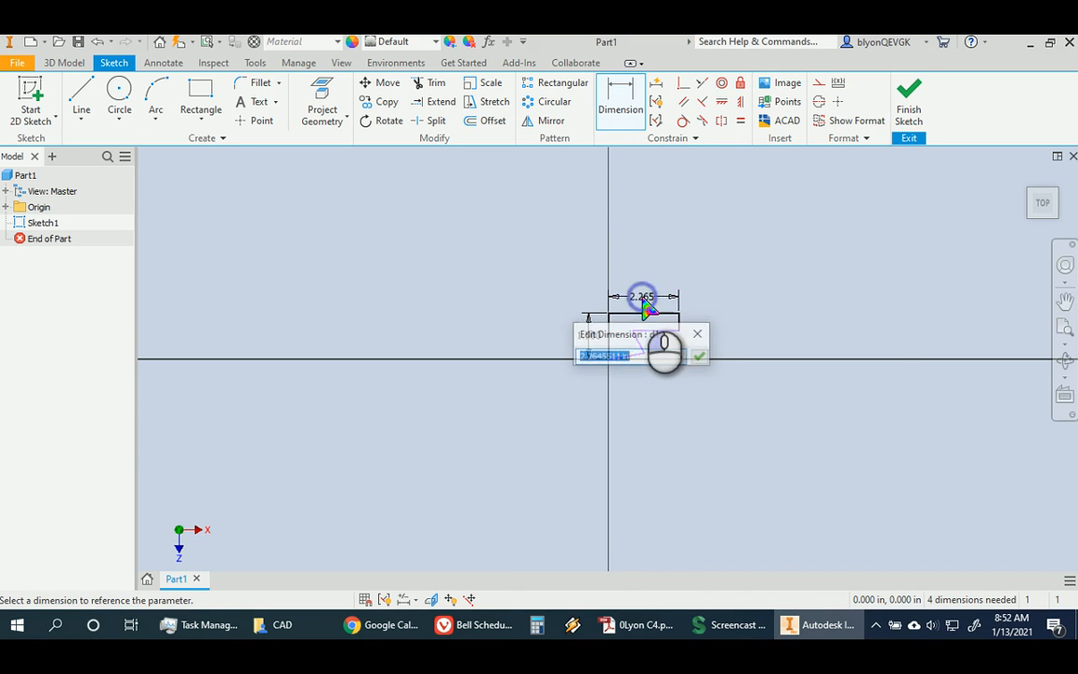
text(2.25)
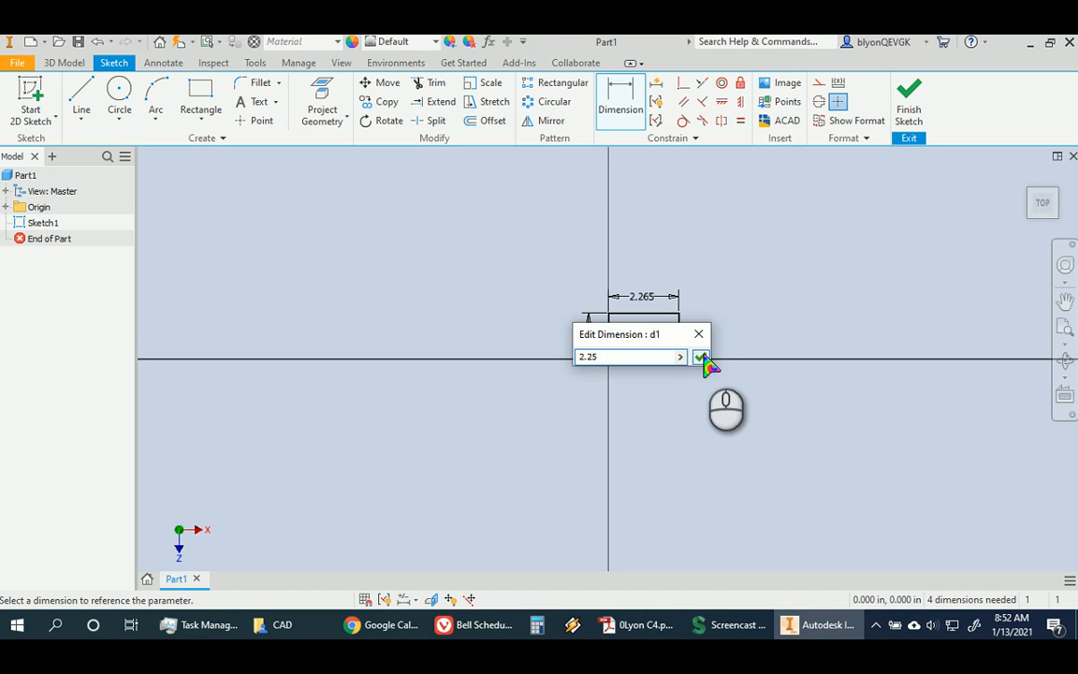
click(702, 356)
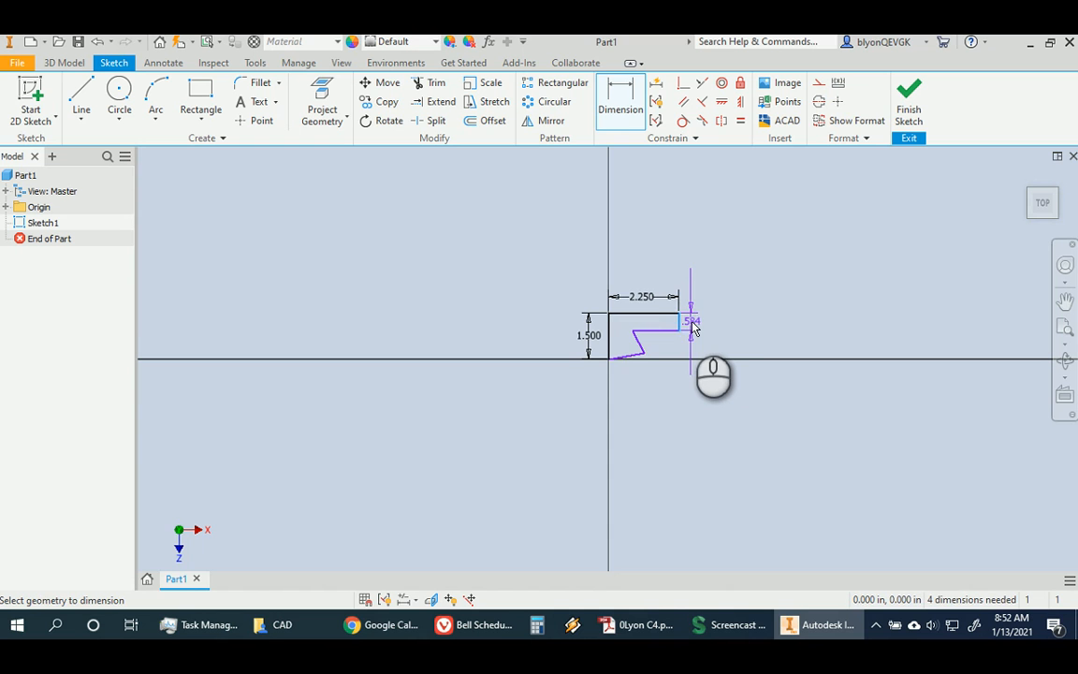
Step: Dimension the right leg .750 and the bottom leg .750, checking against the reference drawing
click(691, 322)
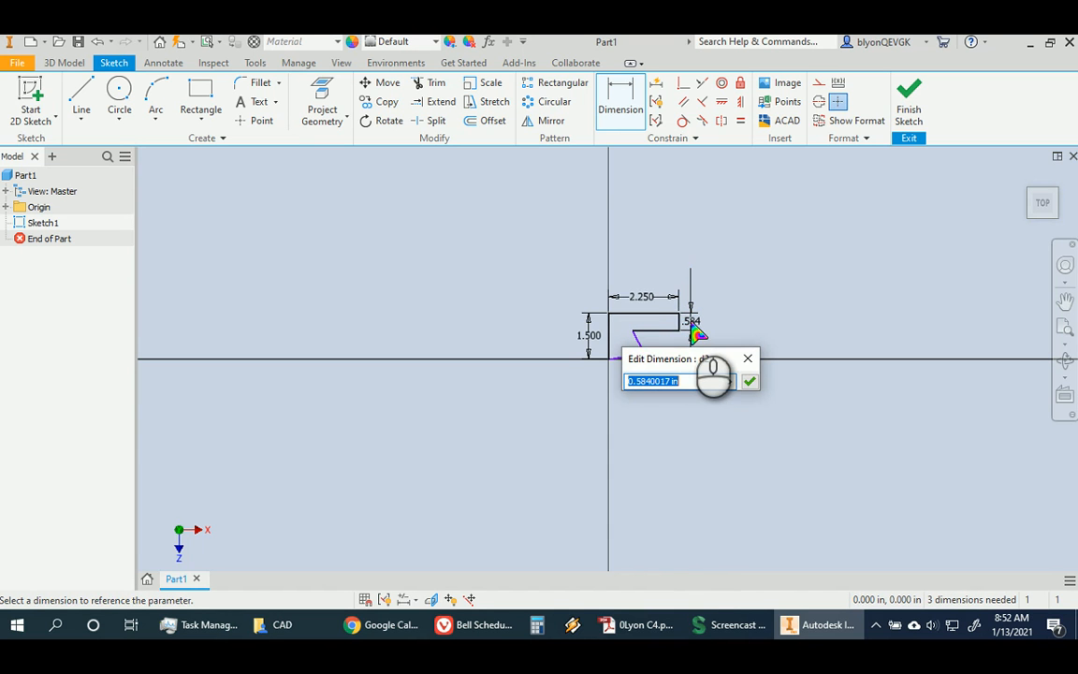
text(.75)
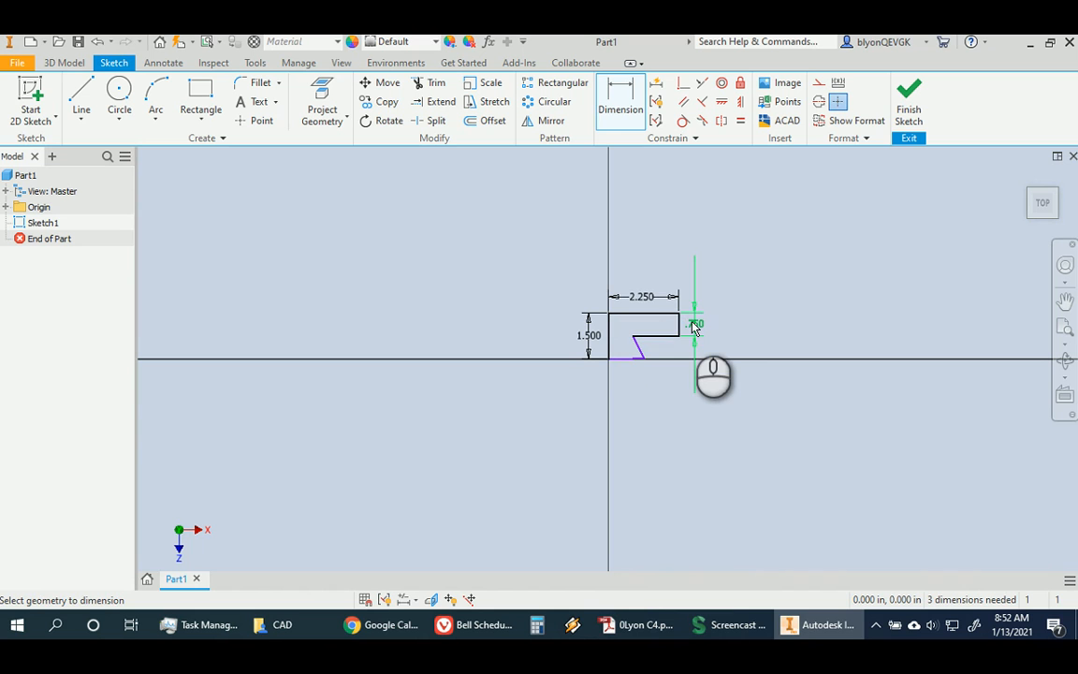
click(695, 322)
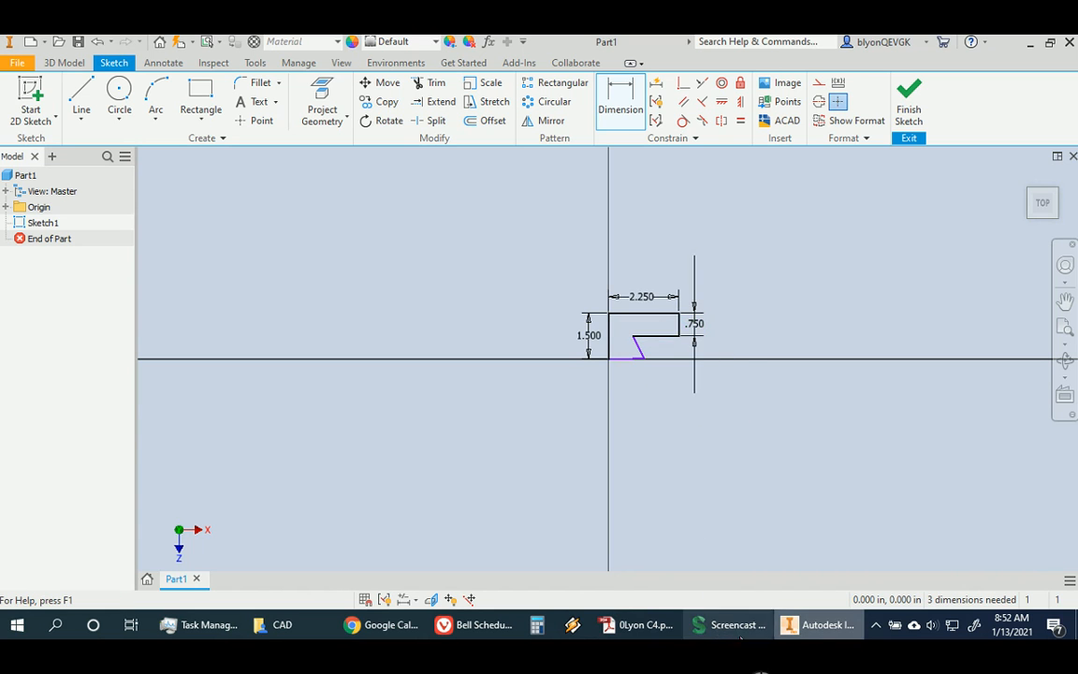
click(636, 625)
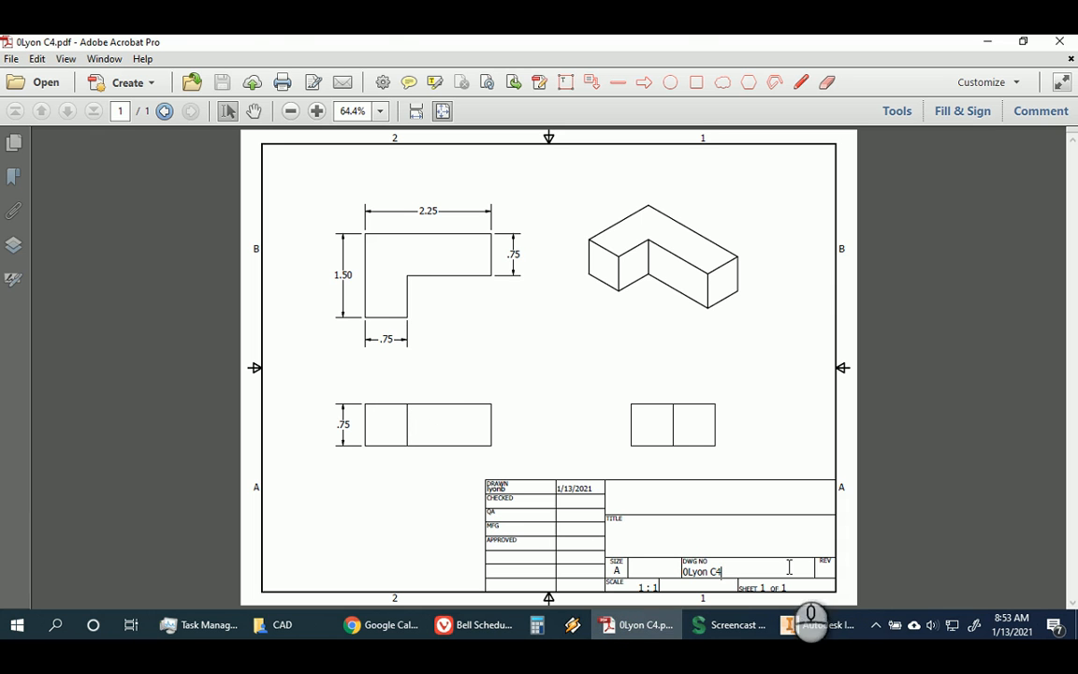
click(818, 626)
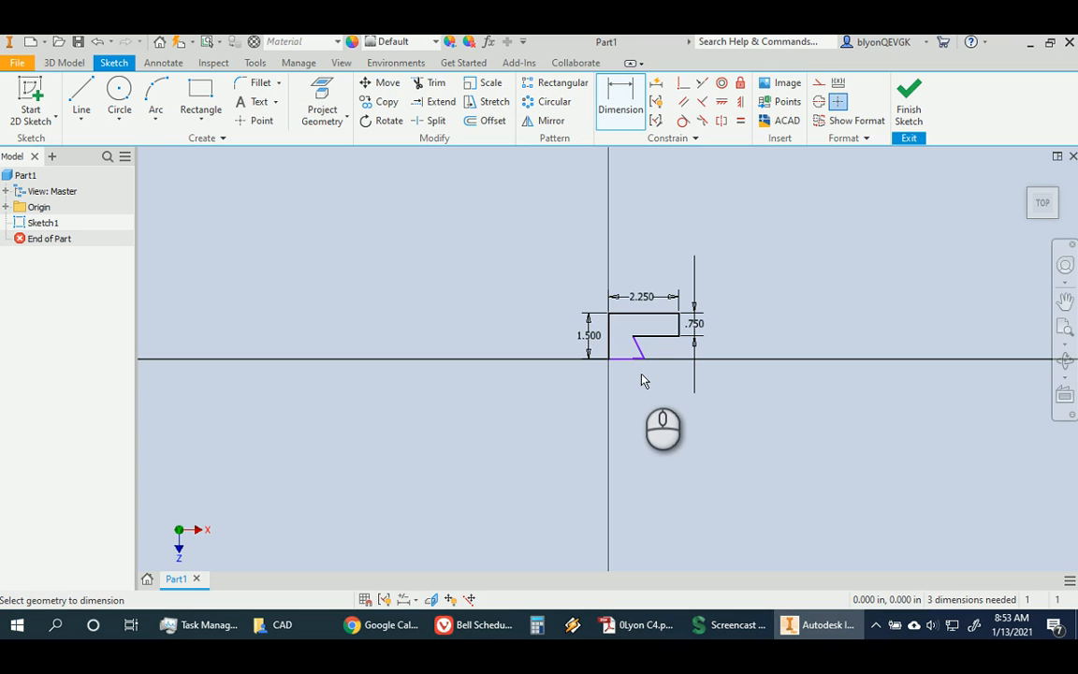
click(625, 382)
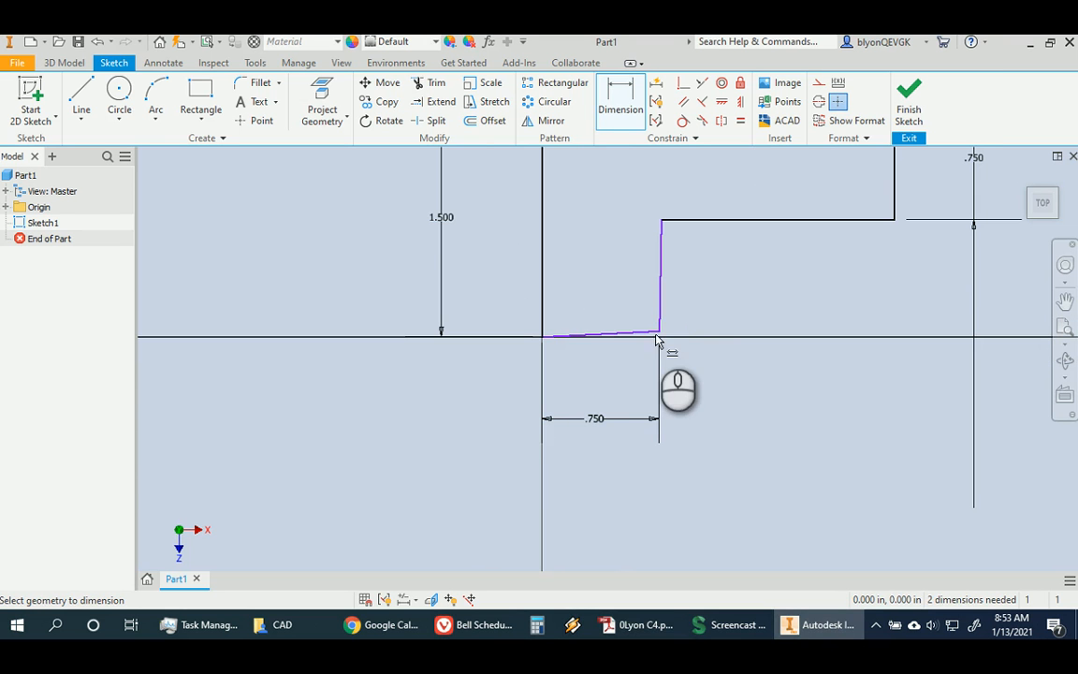
mouse_move(640, 311)
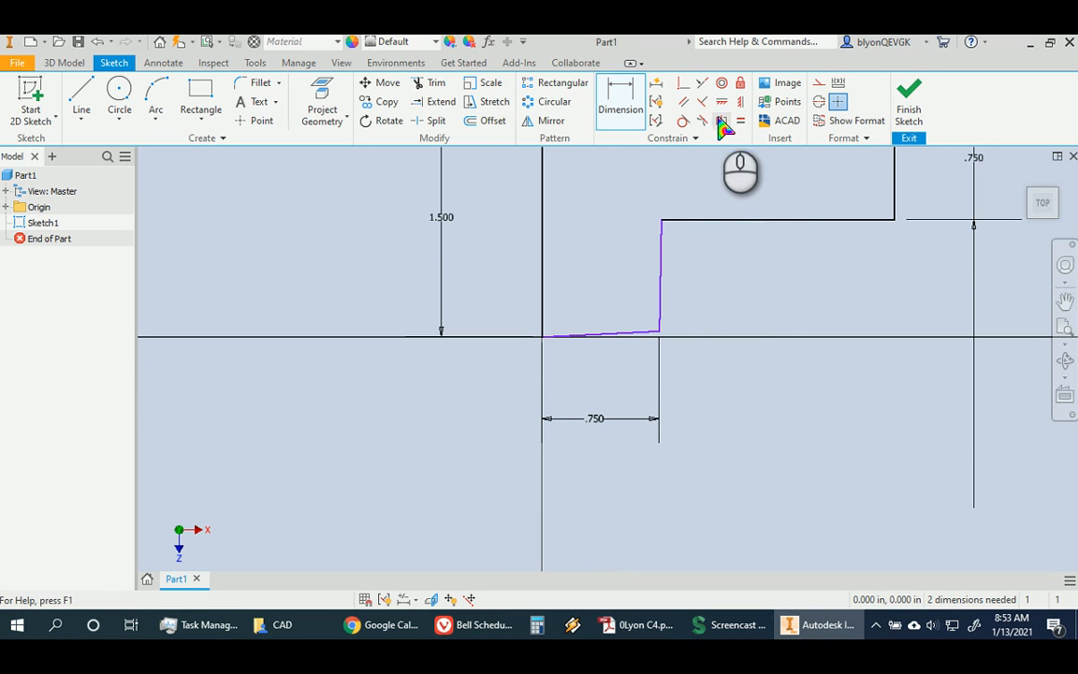
mouse_move(704, 102)
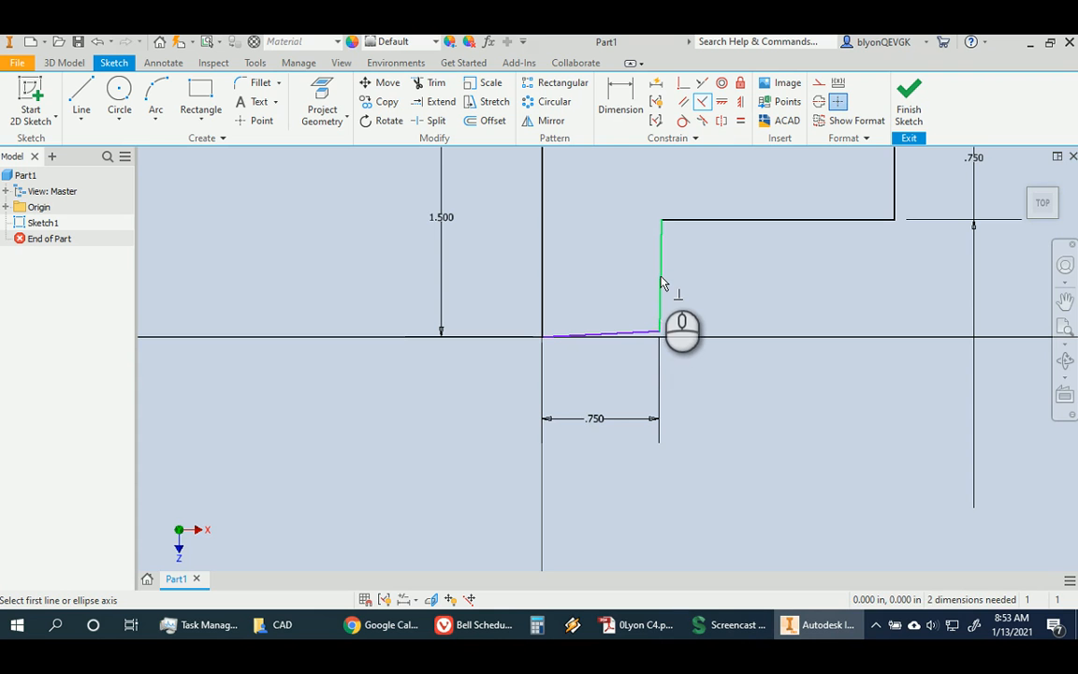
Step: Constrain the inner vertical and bottom lines perpendicular so the sketch is fully constrained
click(659, 281)
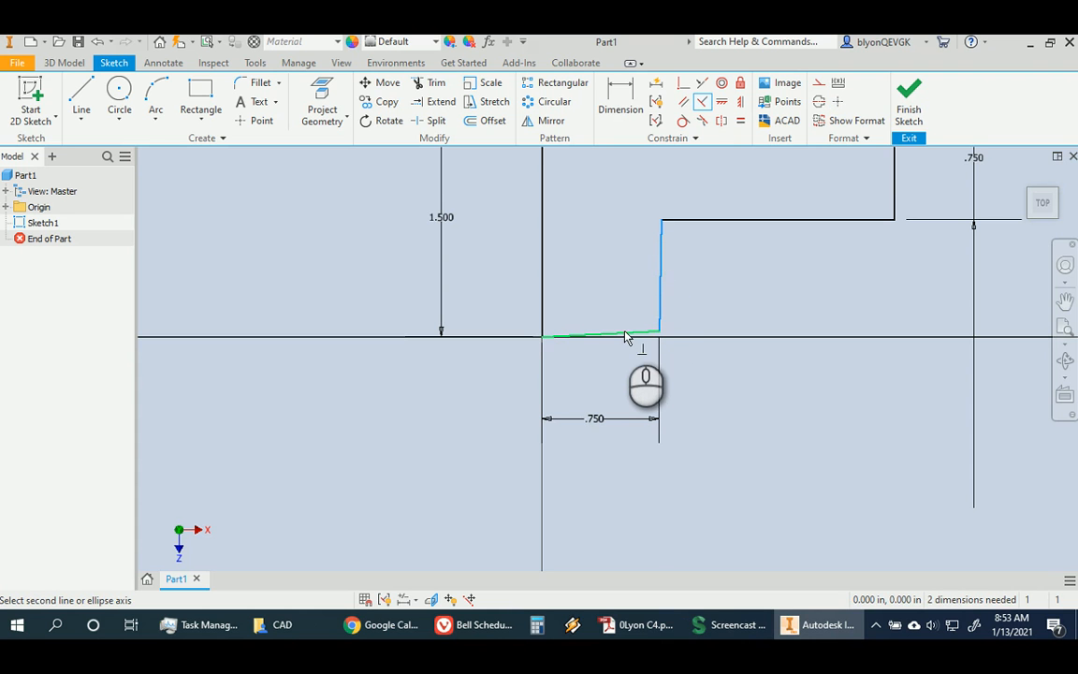
click(626, 337)
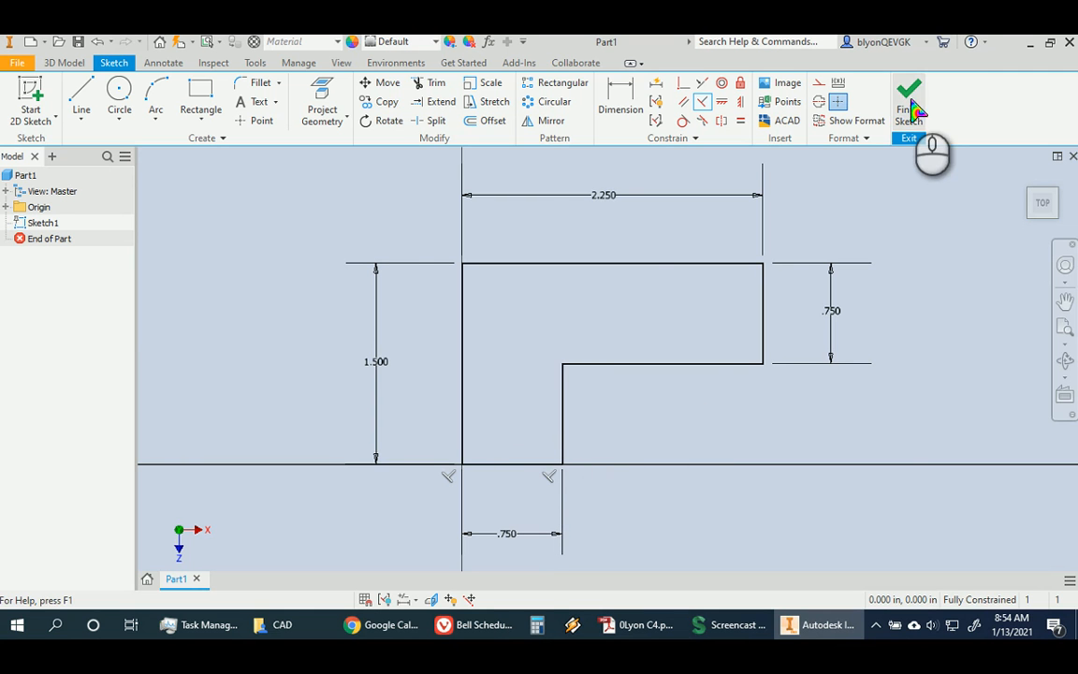
Step: Finish the sketch and extrude the L profile .75 in into solid Extrusion1
click(908, 97)
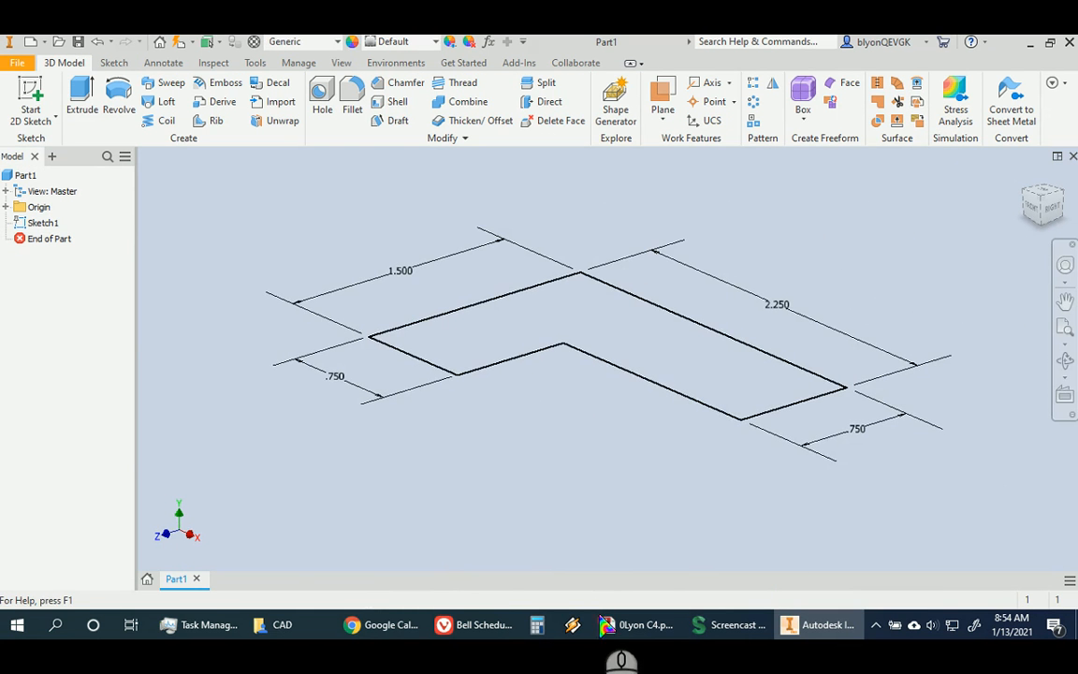
click(636, 626)
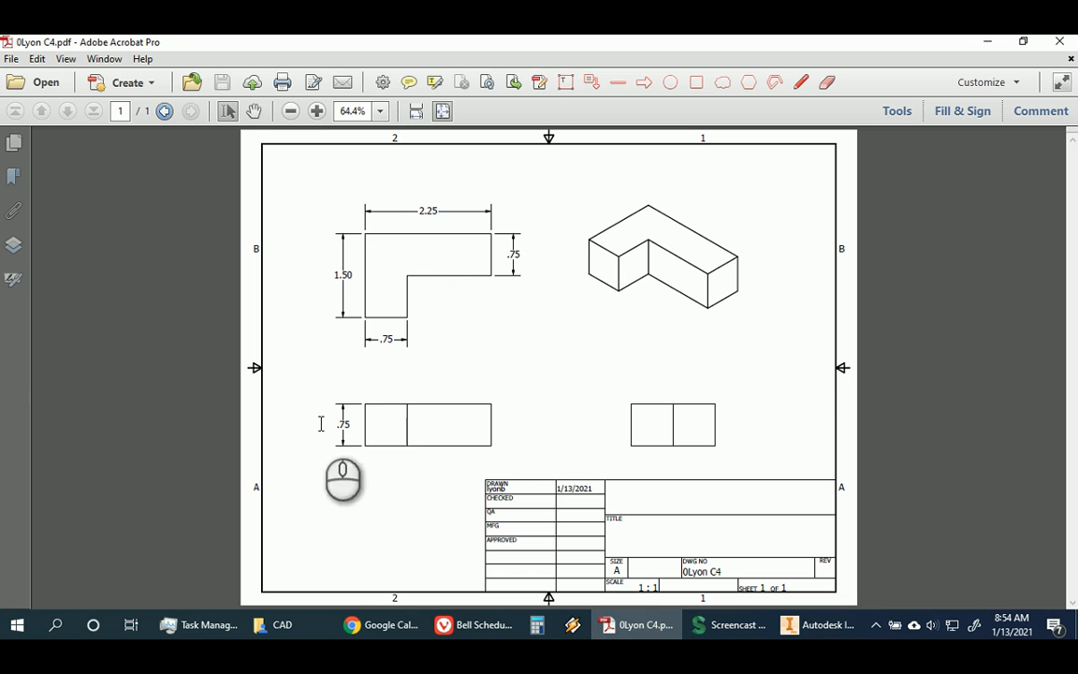
mouse_move(838, 627)
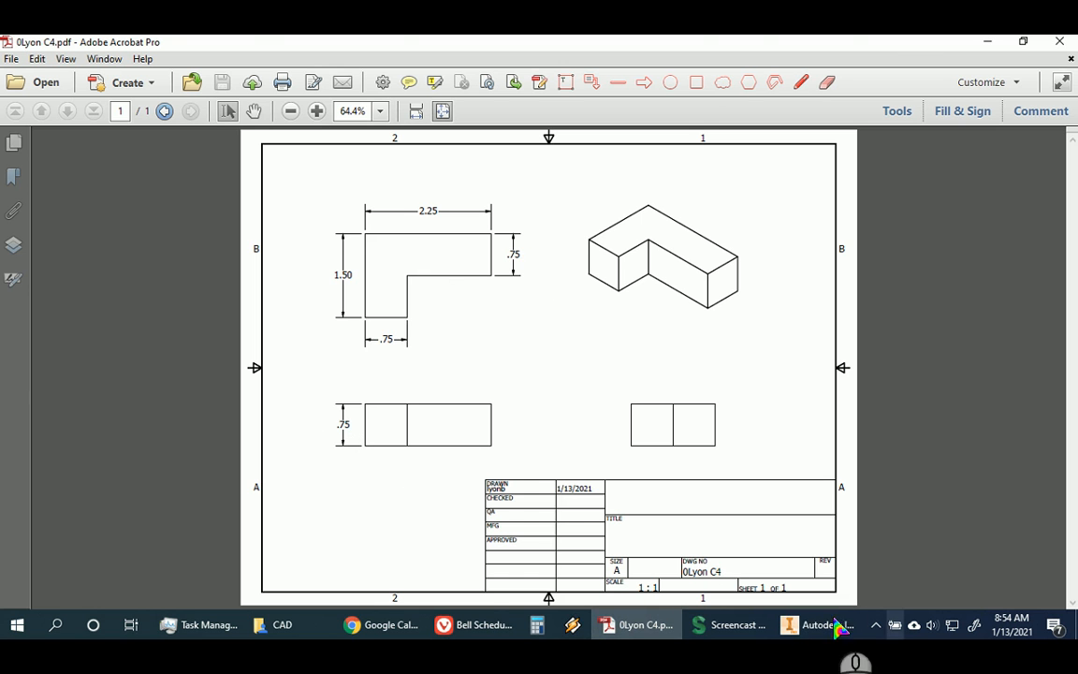
click(818, 625)
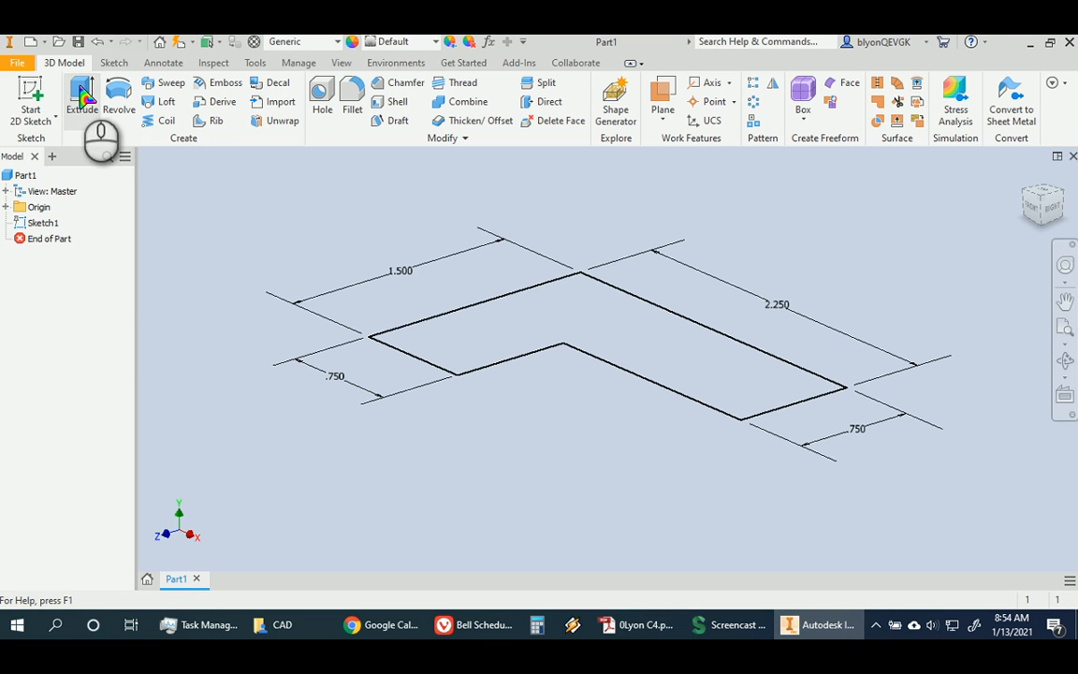
click(82, 94)
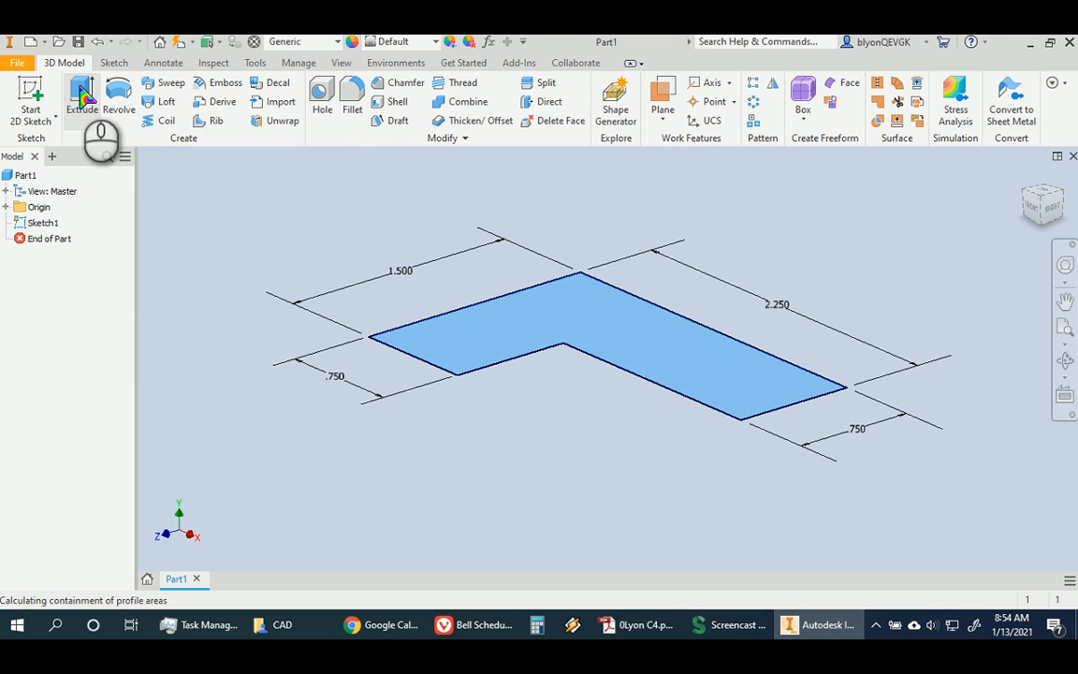
click(82, 94)
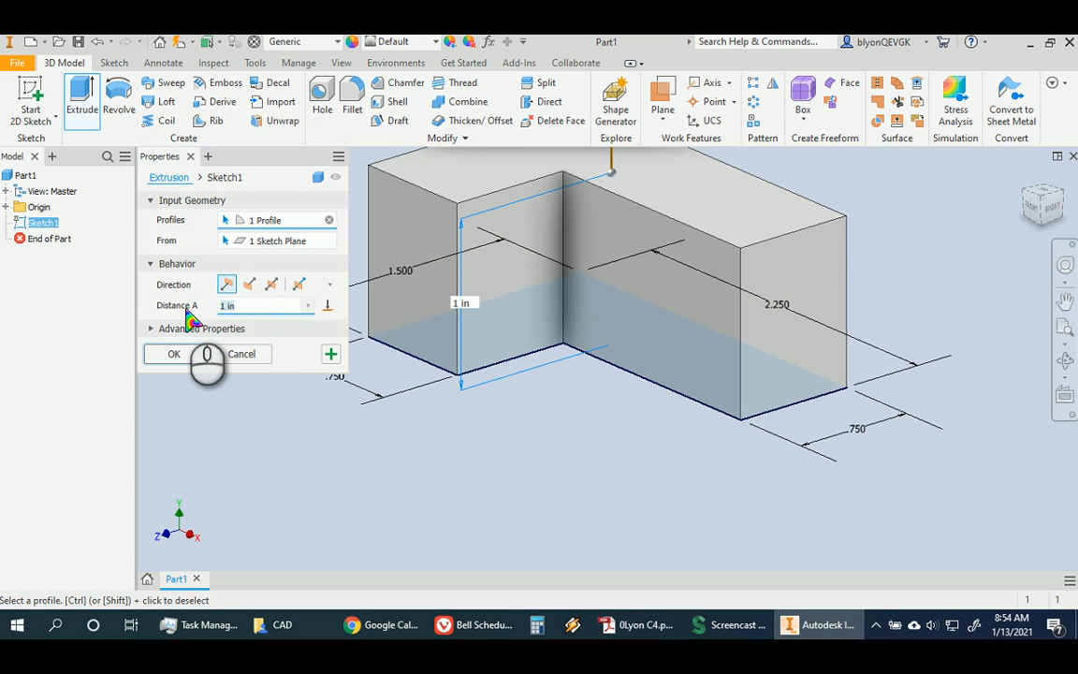
text(.75)
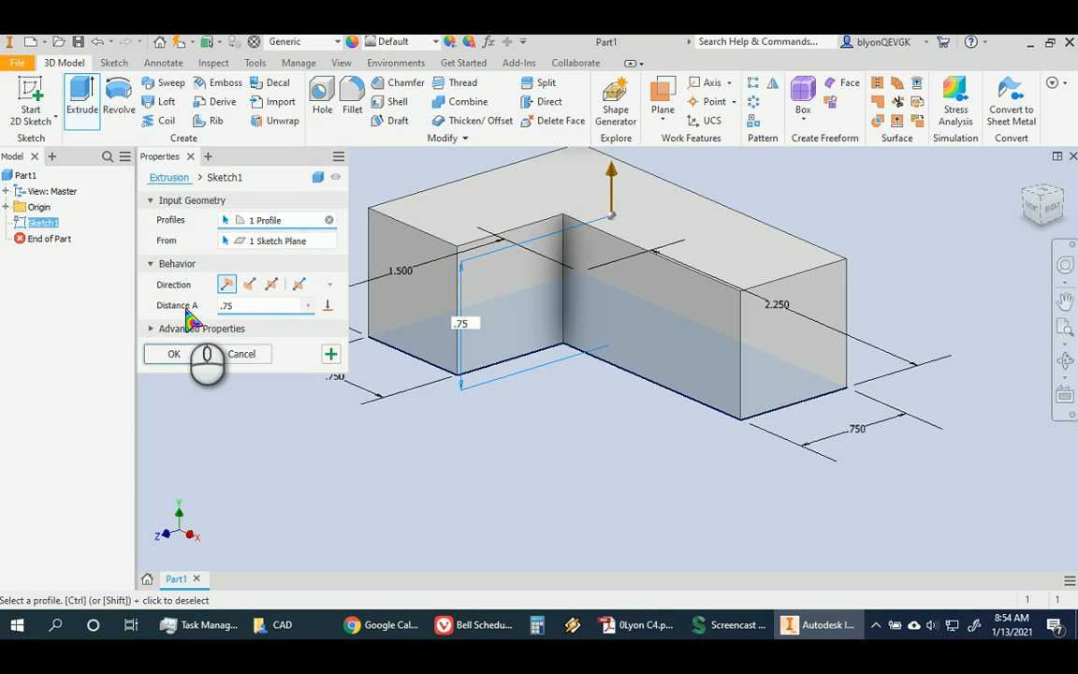
click(172, 354)
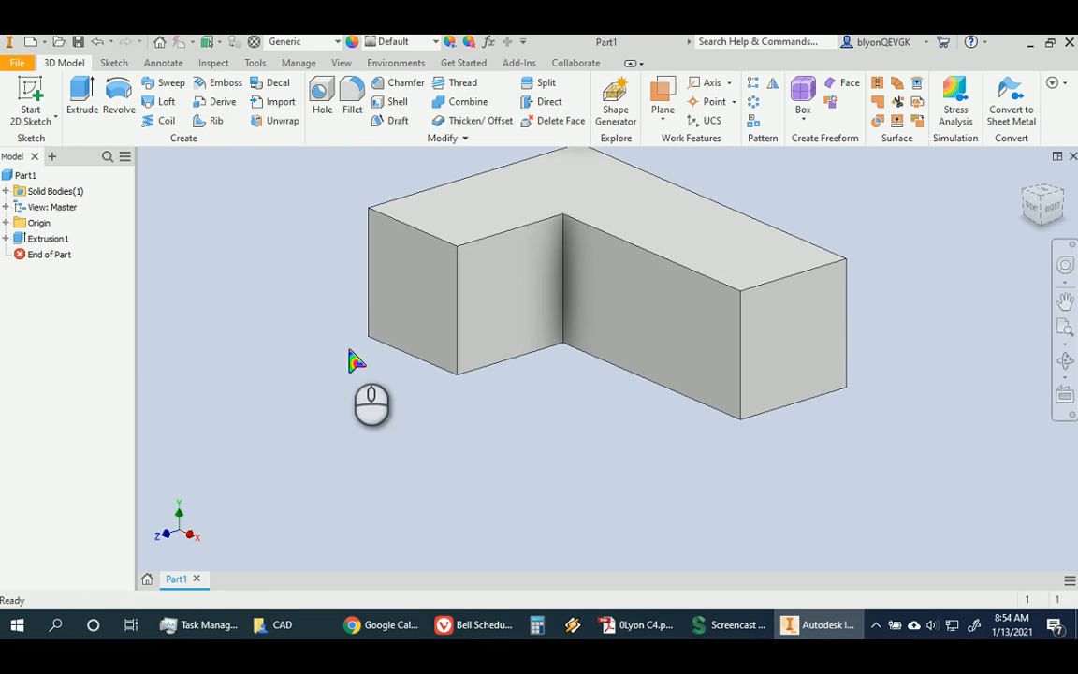